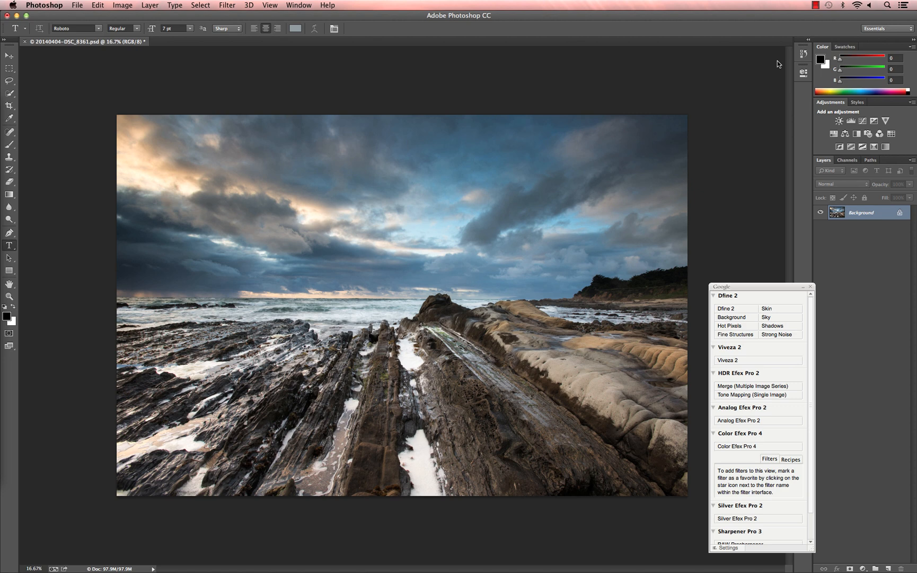
mouse_move(777, 60)
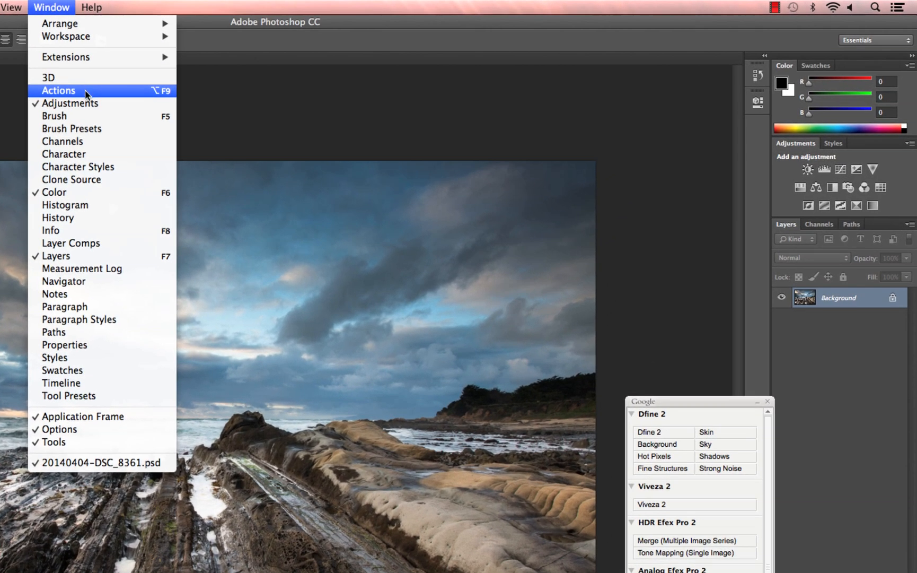
Step: Show the Actions panel with the recorded action list via Window > Actions
left_click(58, 90)
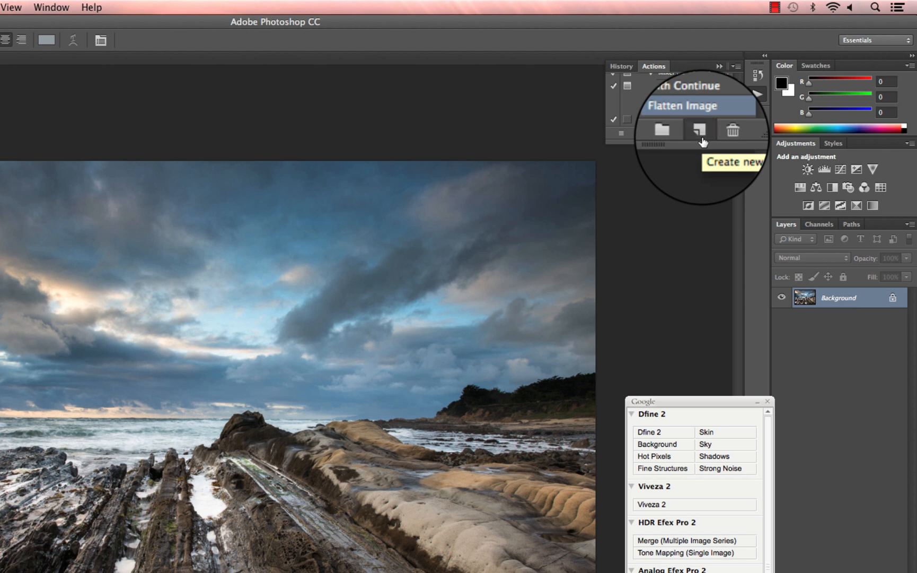
Step: Create a new action named 'Tonal Contrast' and begin recording it
left_click(700, 130)
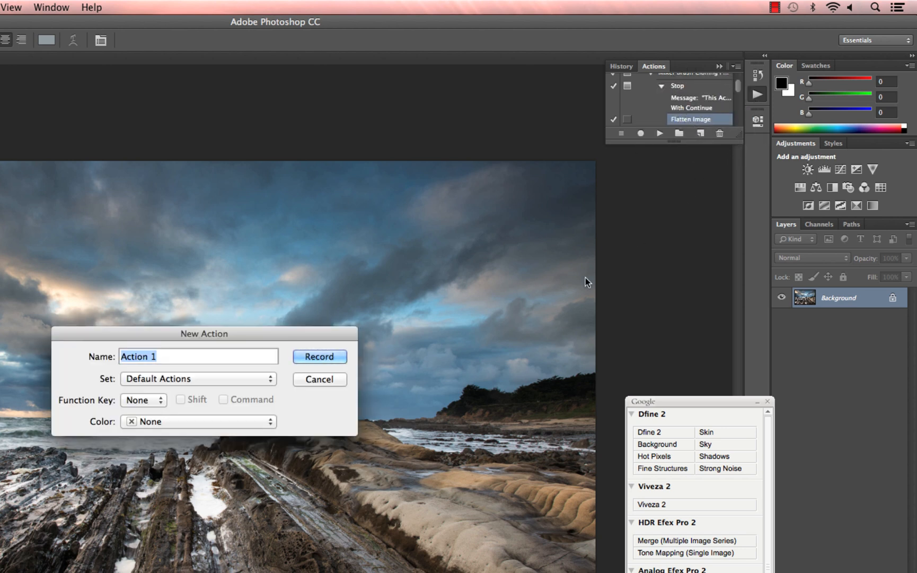
mouse_move(536, 317)
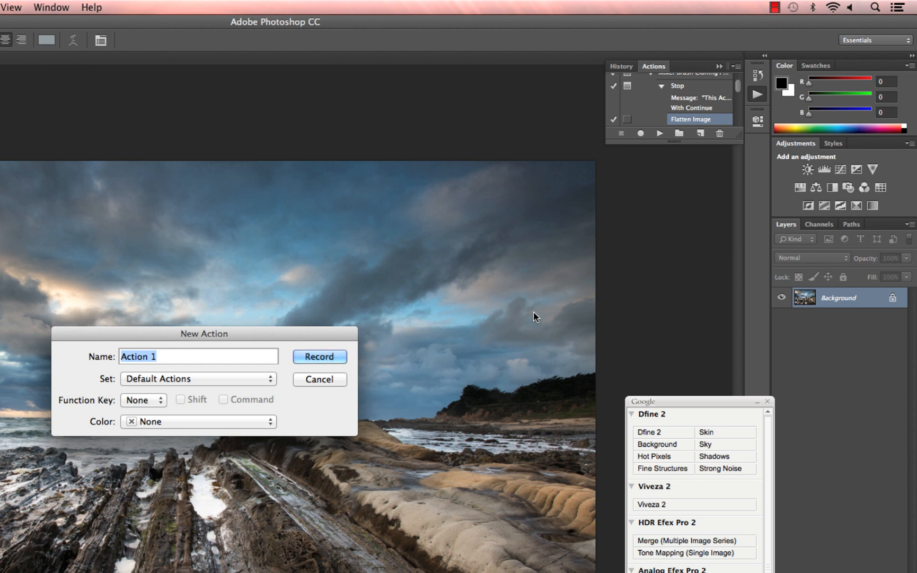
type("Tonal Cont")
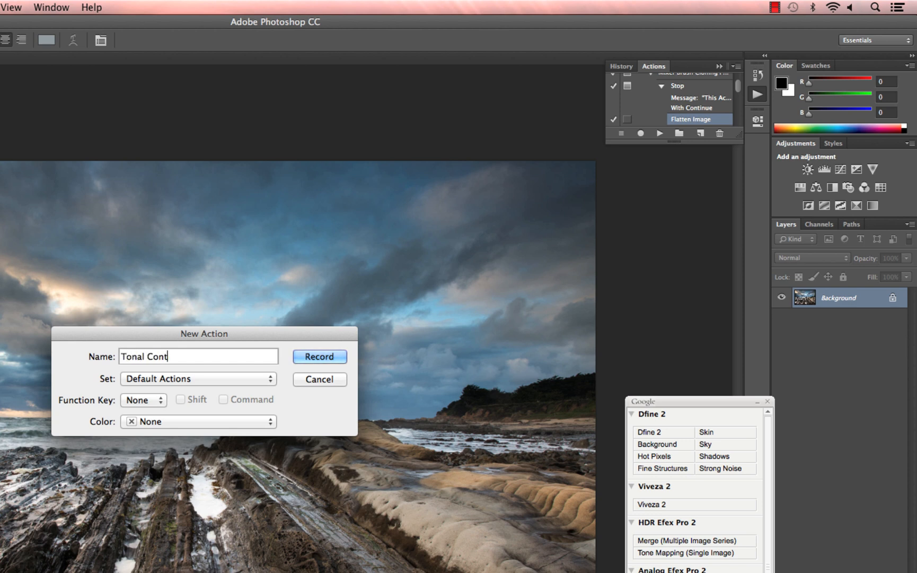
type("rast")
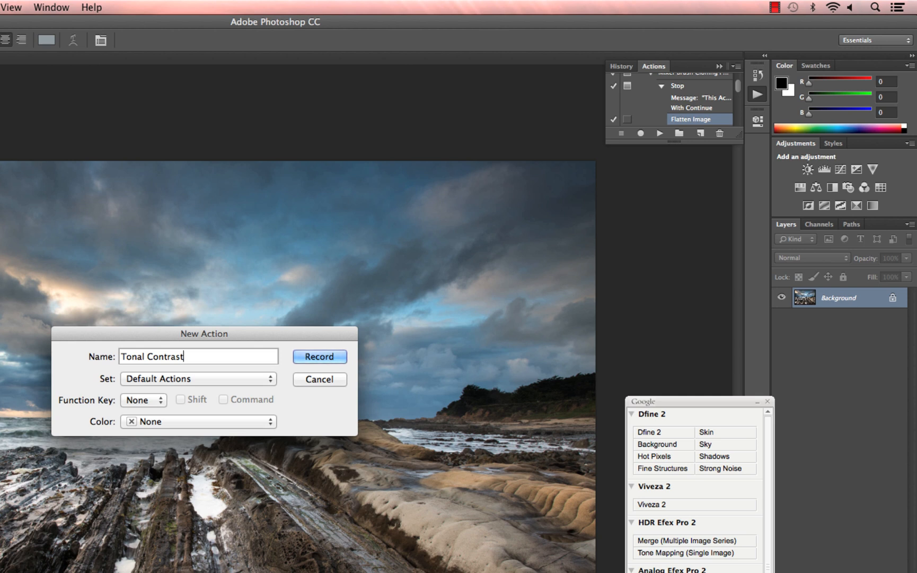
left_click(319, 357)
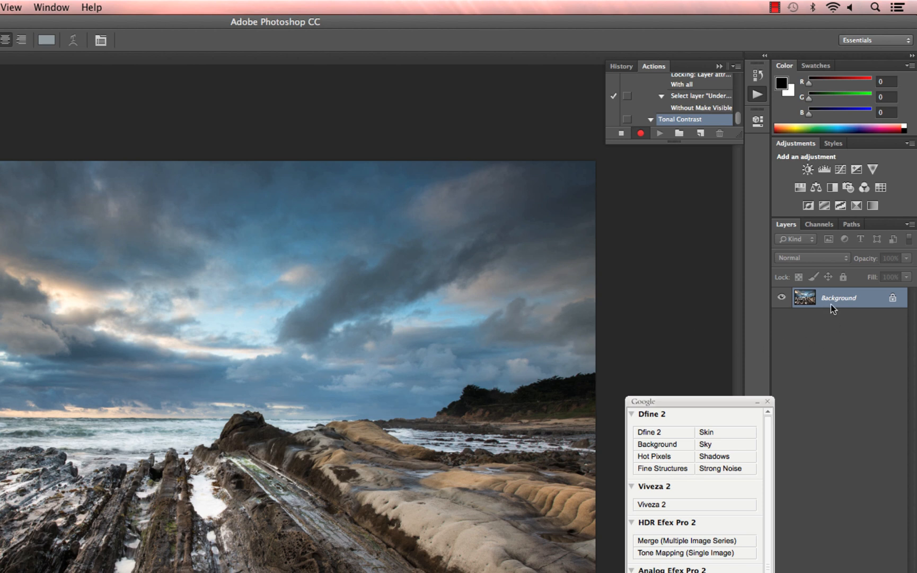
Step: Duplicate the Background layer as 'Background copy'
right_click(838, 297)
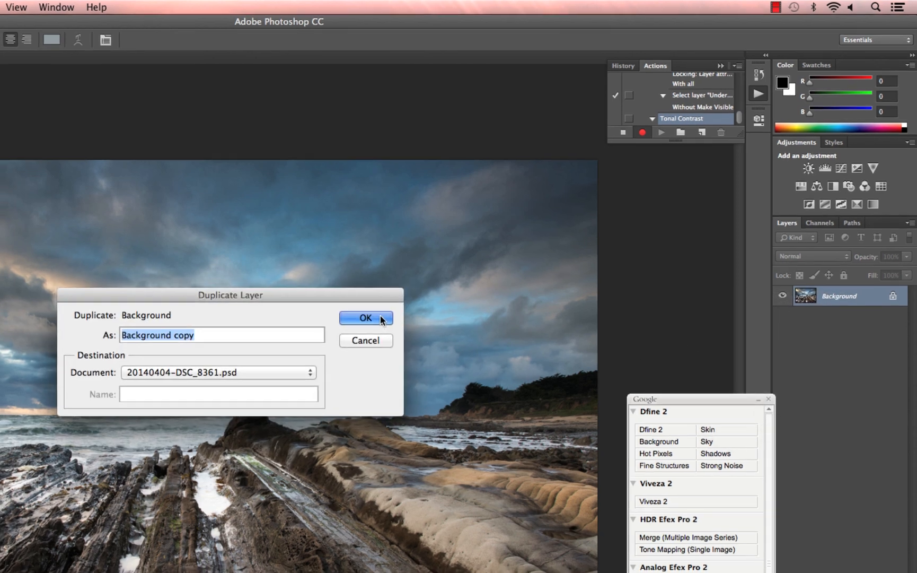
left_click(365, 317)
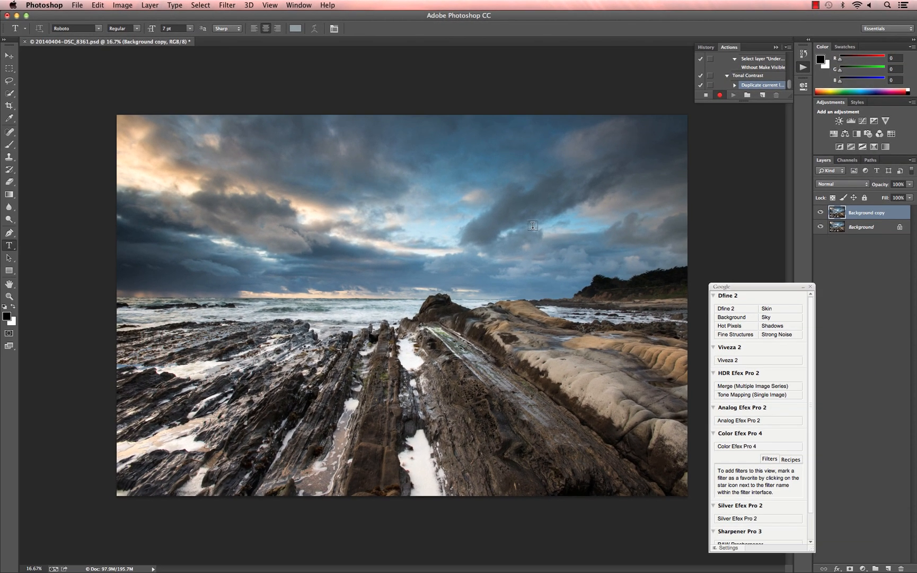
mouse_move(562, 241)
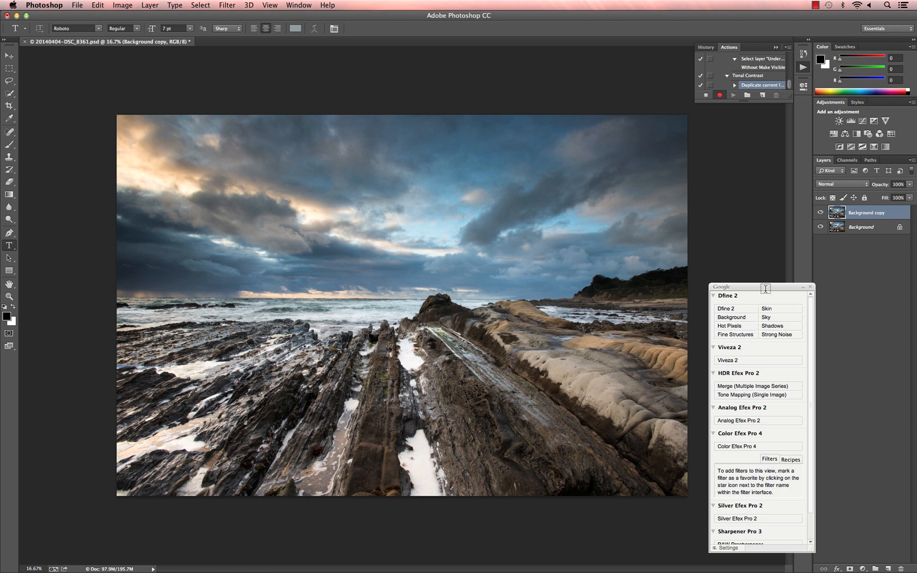
mouse_move(499, 158)
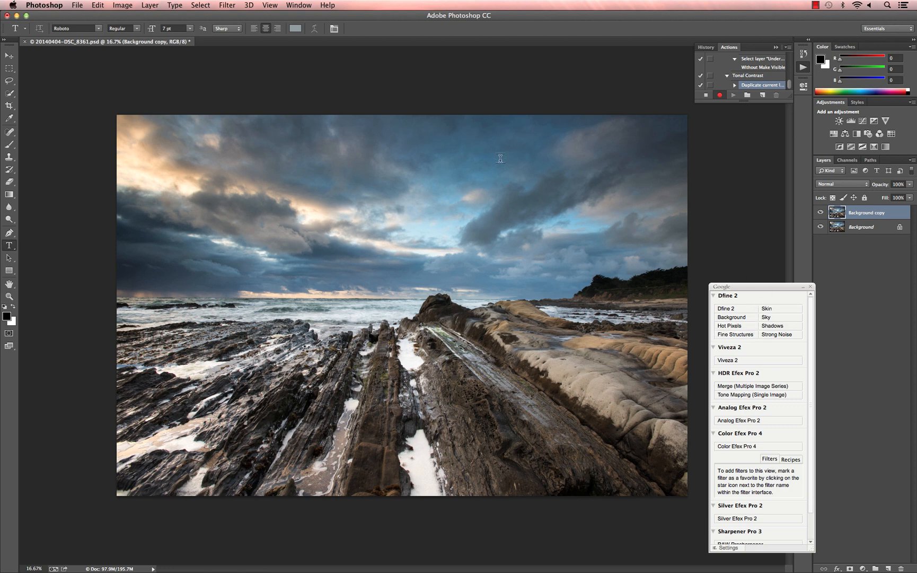
Step: Run Filter > Color Efex Pro 4 on the Background copy layer
left_click(227, 5)
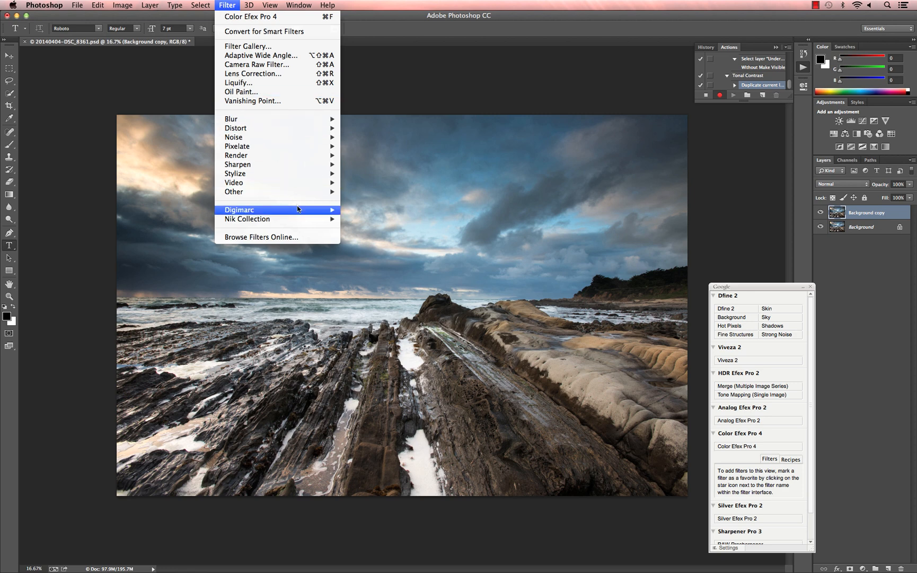
mouse_move(246, 218)
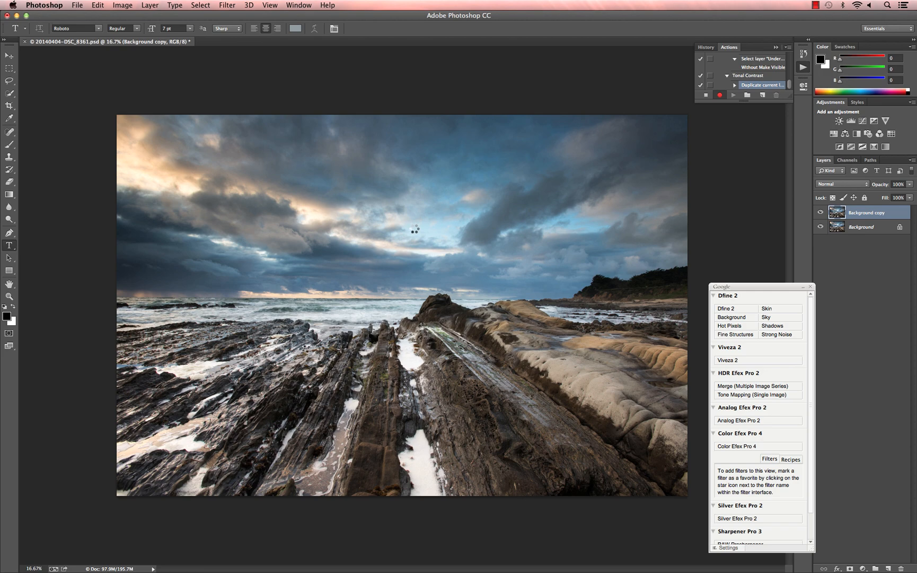
left_click(736, 445)
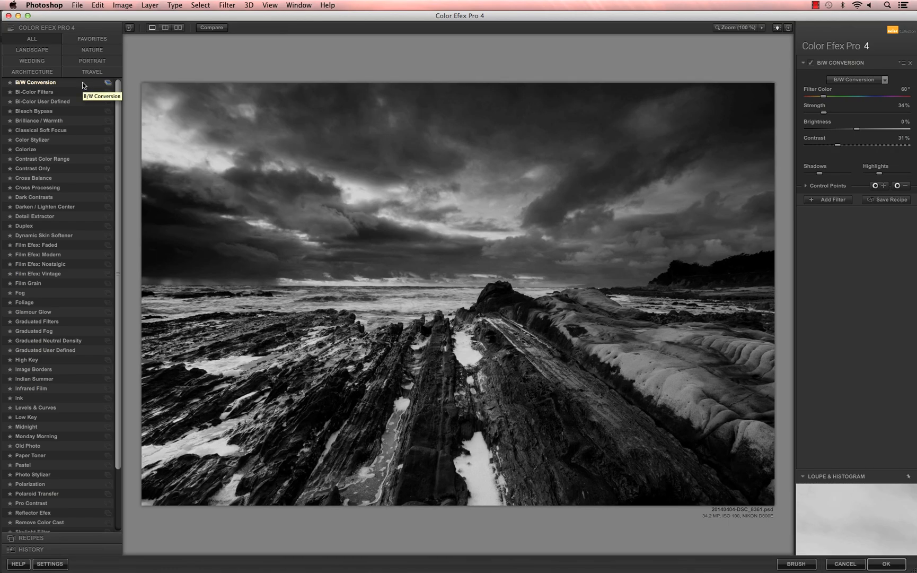
mouse_move(80, 155)
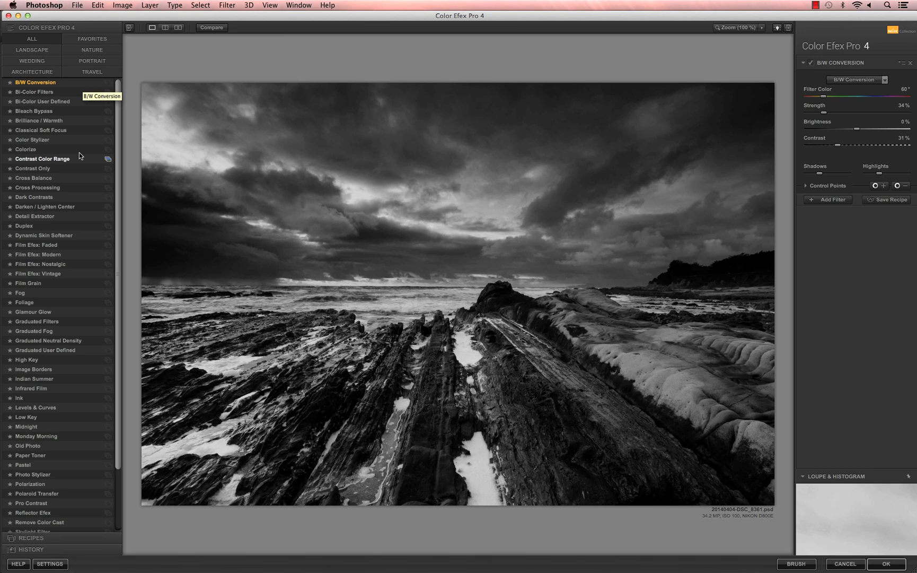
Step: Pick the Tonal Contrast filter, choose a contrast type, and apply it back to Photoshop
scroll("down", 3)
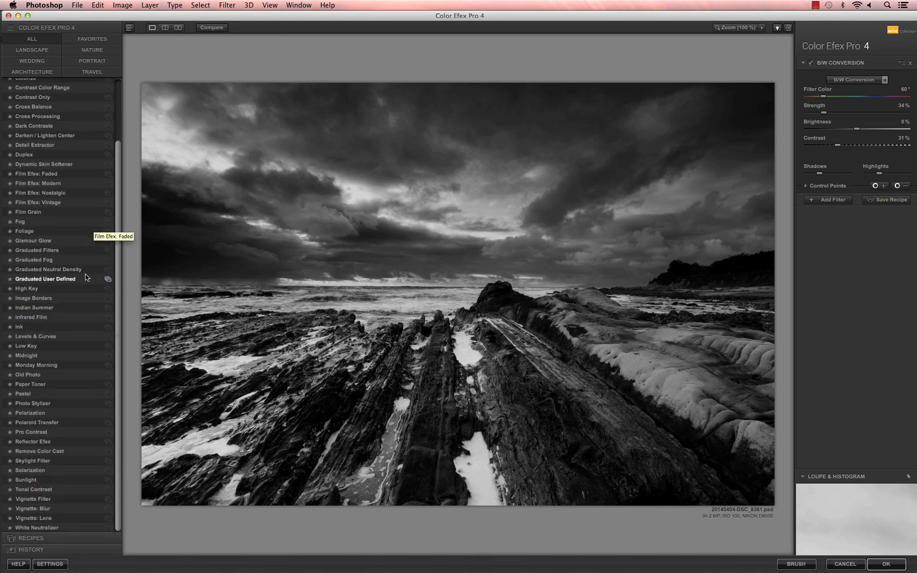
mouse_move(55, 490)
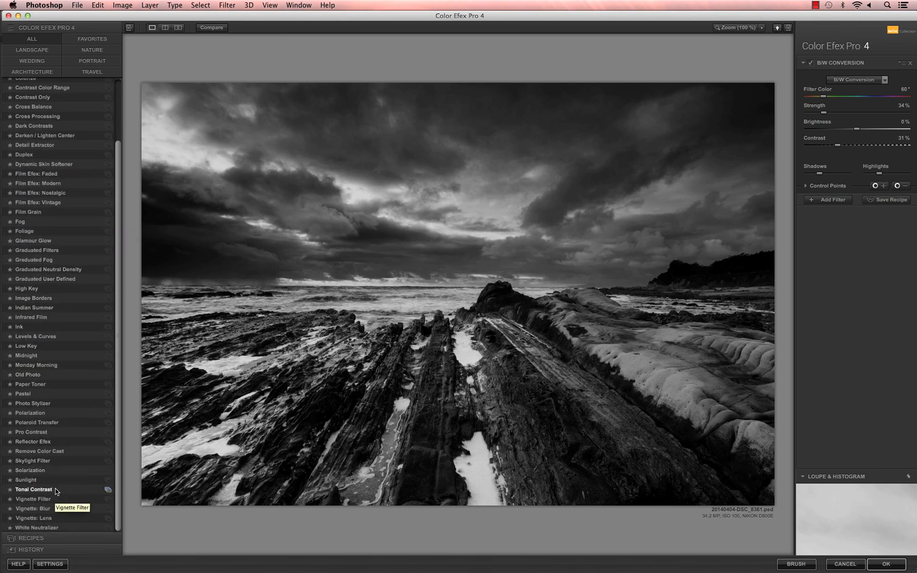
left_click(34, 489)
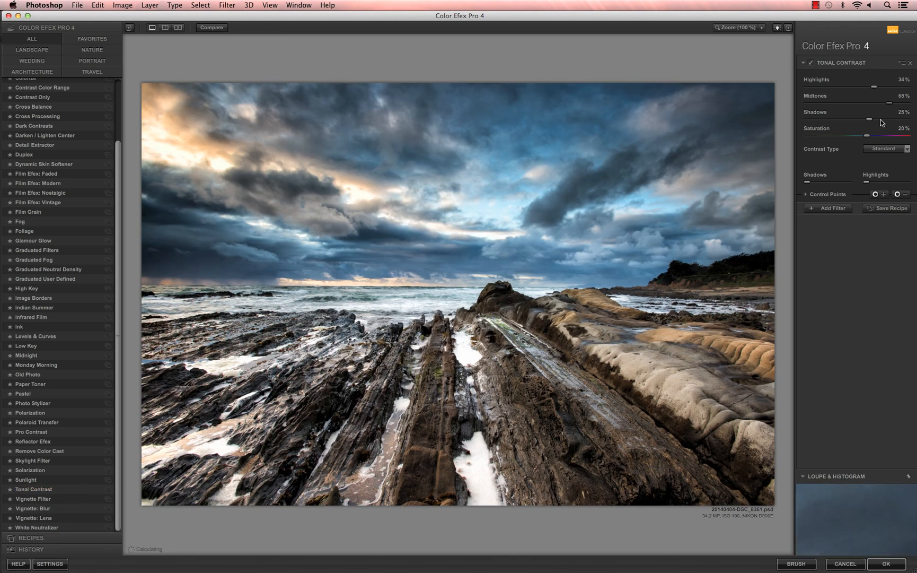
left_click(885, 148)
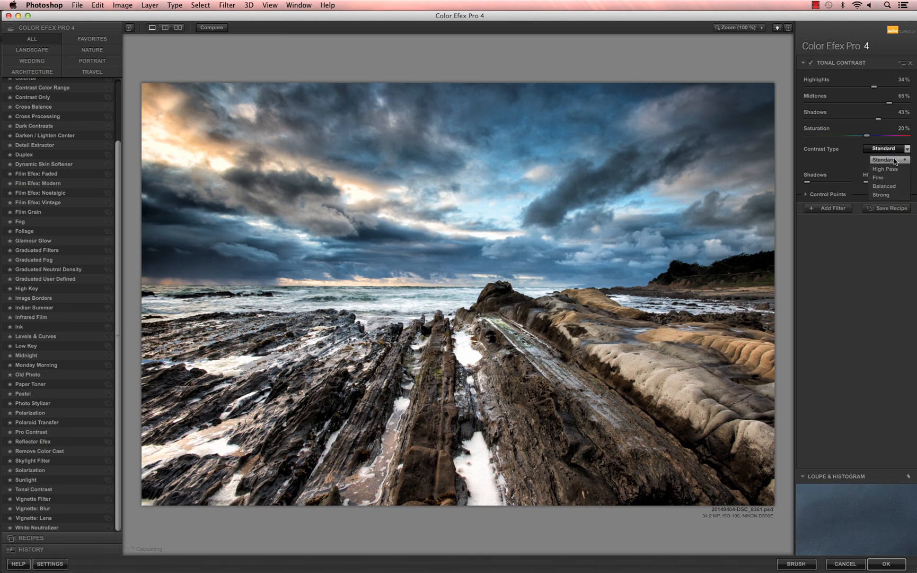
left_click(878, 177)
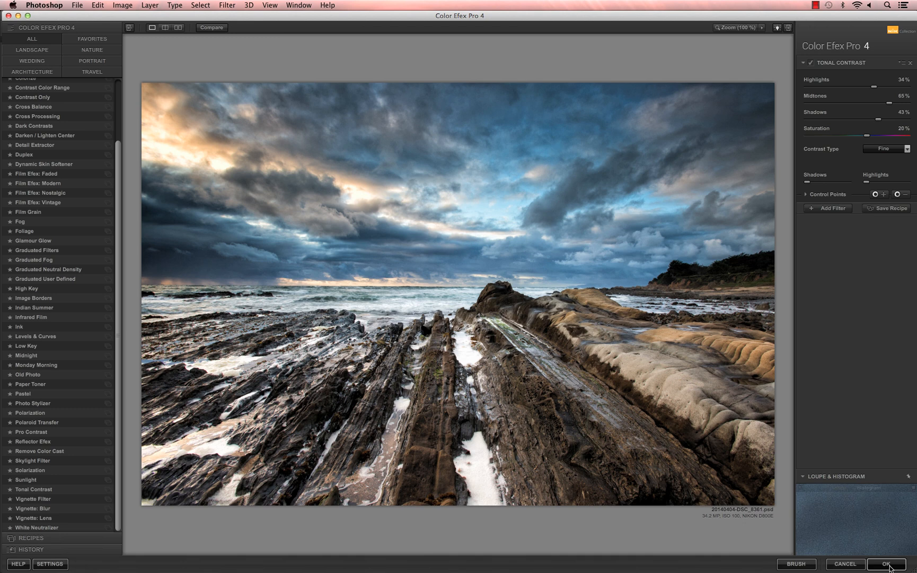
left_click(885, 563)
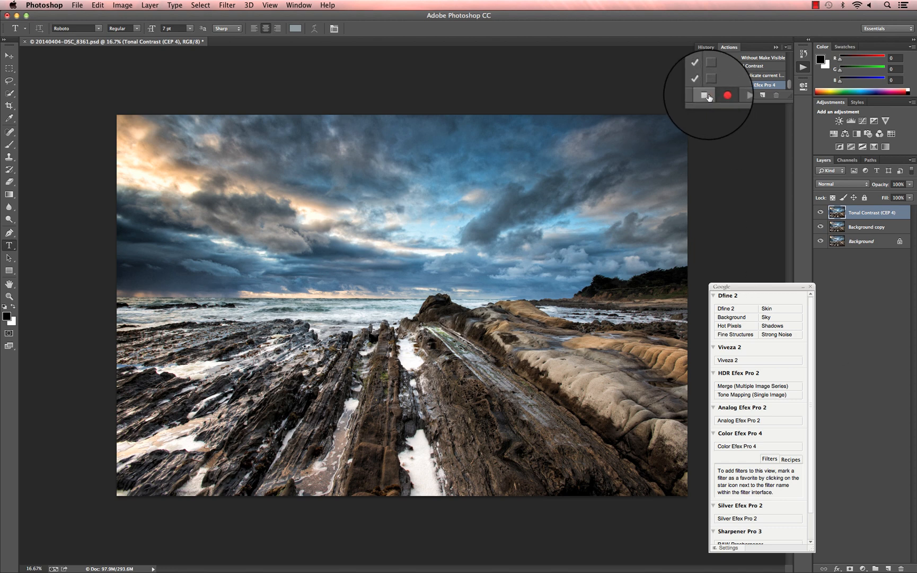
Step: Stop recording the Tonal Contrast action
left_click(728, 95)
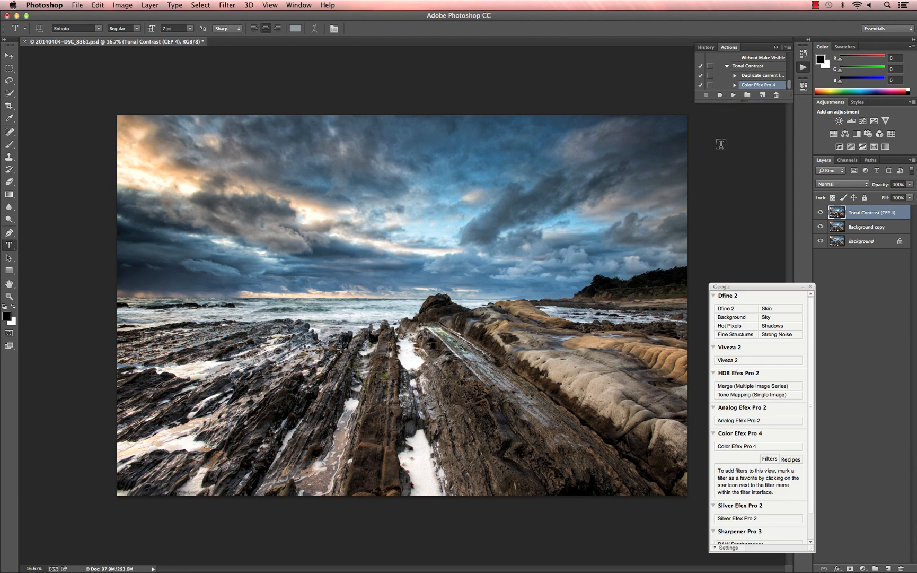
Step: Create a new desktop folder and type 'tonal cont' as its name
right_click(541, 327)
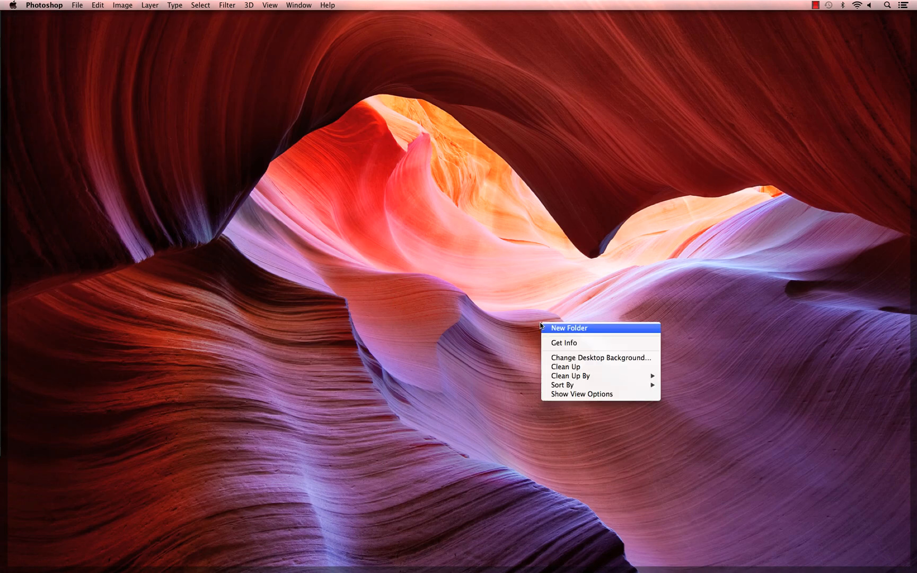
left_click(568, 328)
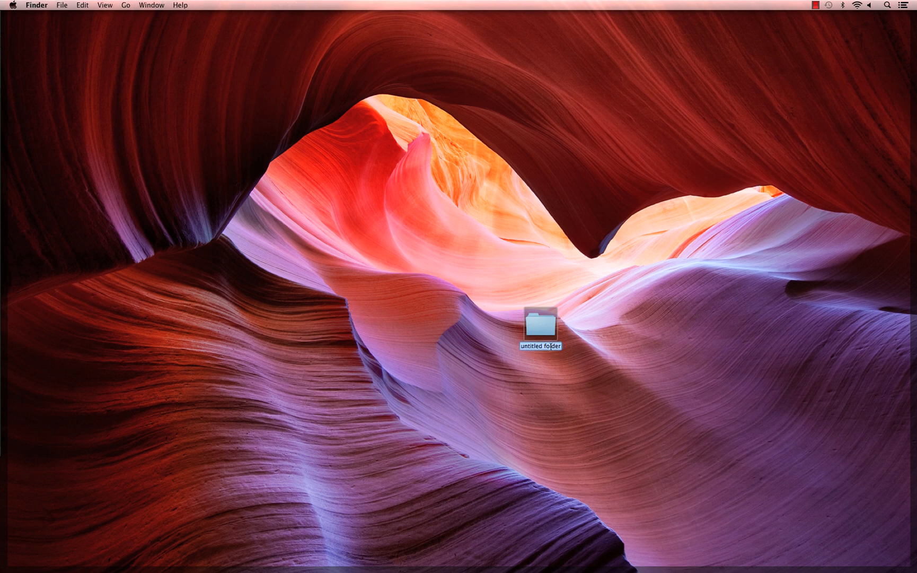
type("tonal contrast")
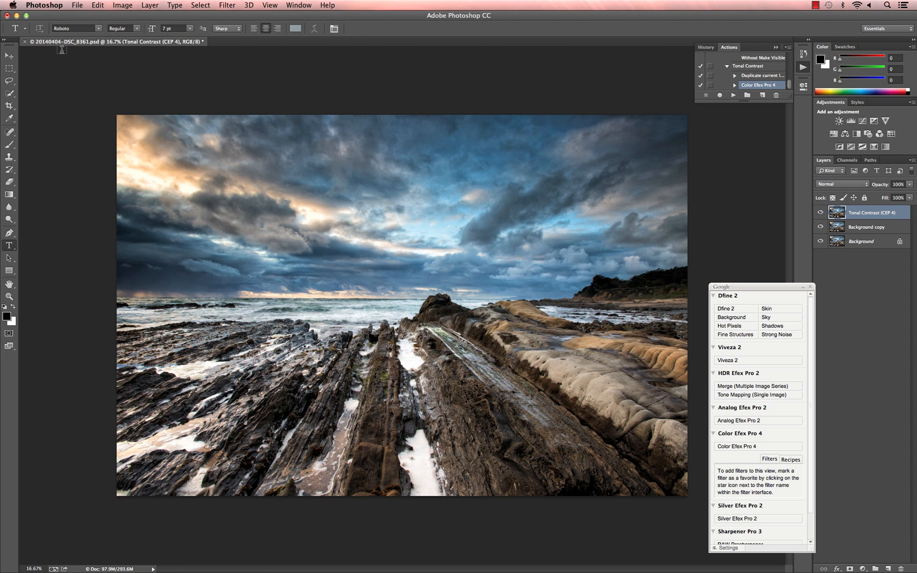
Step: In File > Automate > Batch, set the action to Tonal Contrast and begin choosing the source
left_click(76, 4)
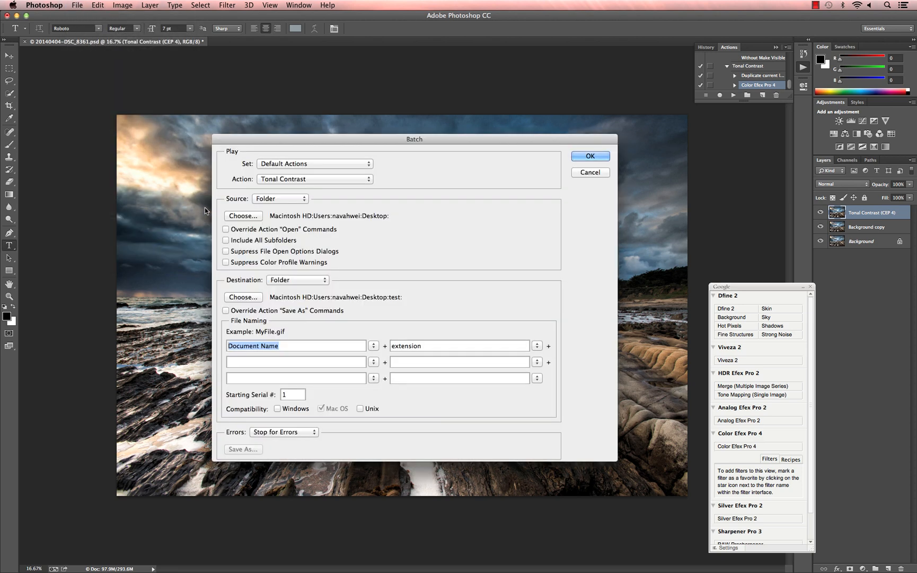
left_click(314, 179)
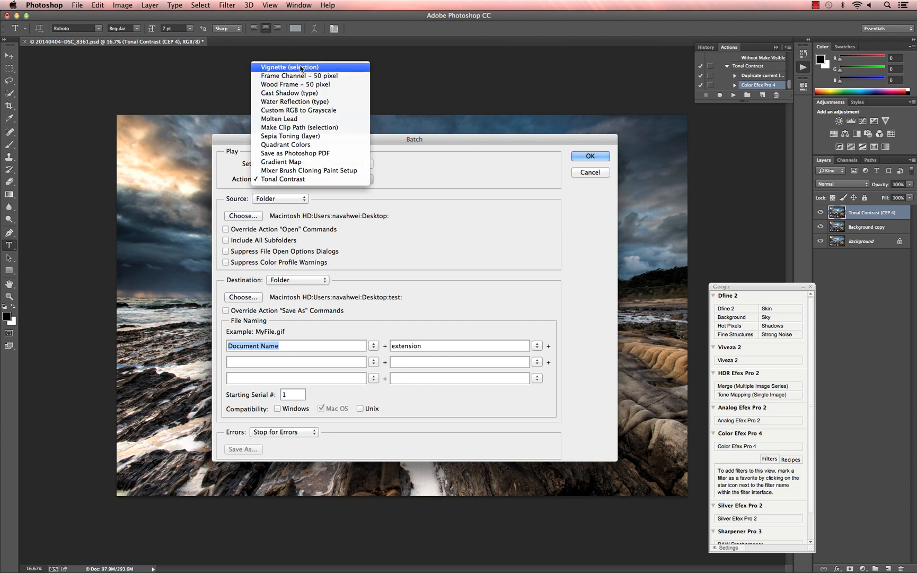
left_click(281, 178)
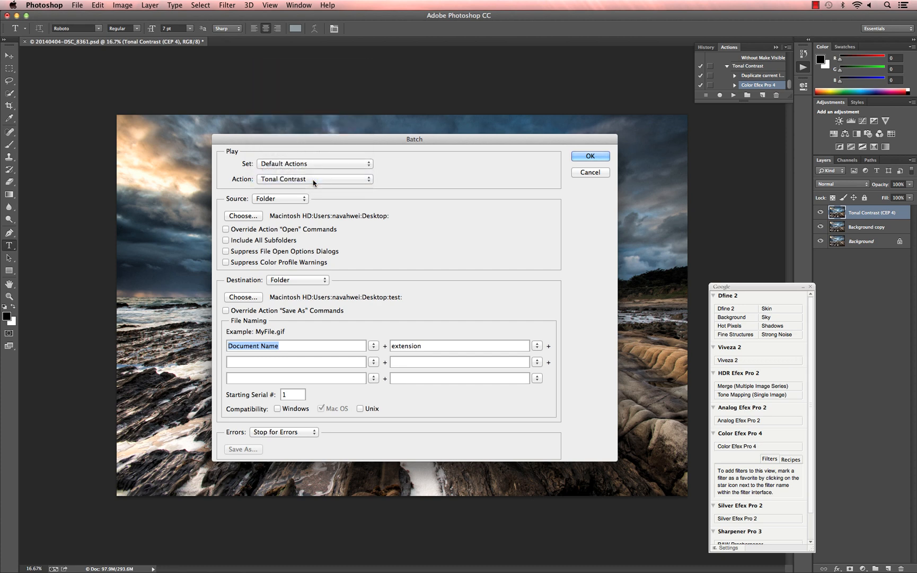
mouse_move(295, 198)
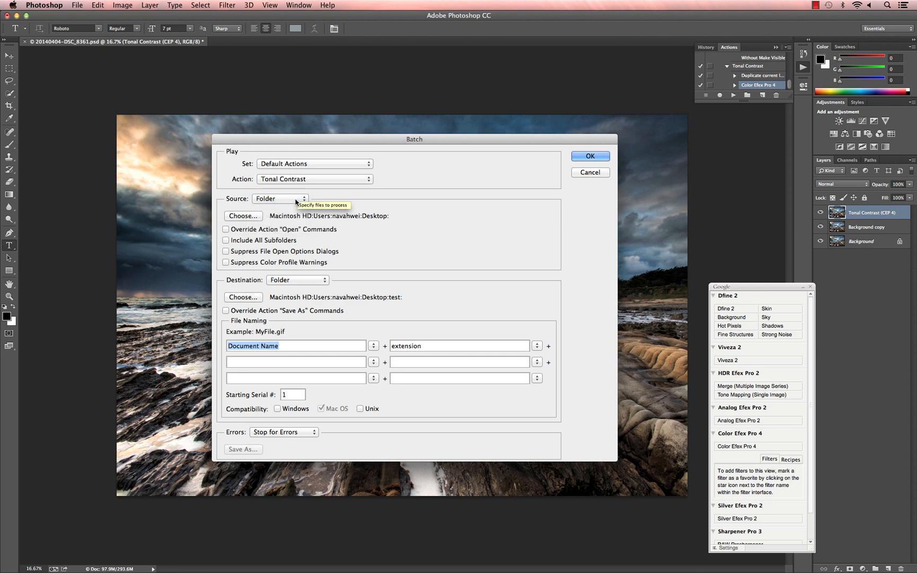
left_click(242, 216)
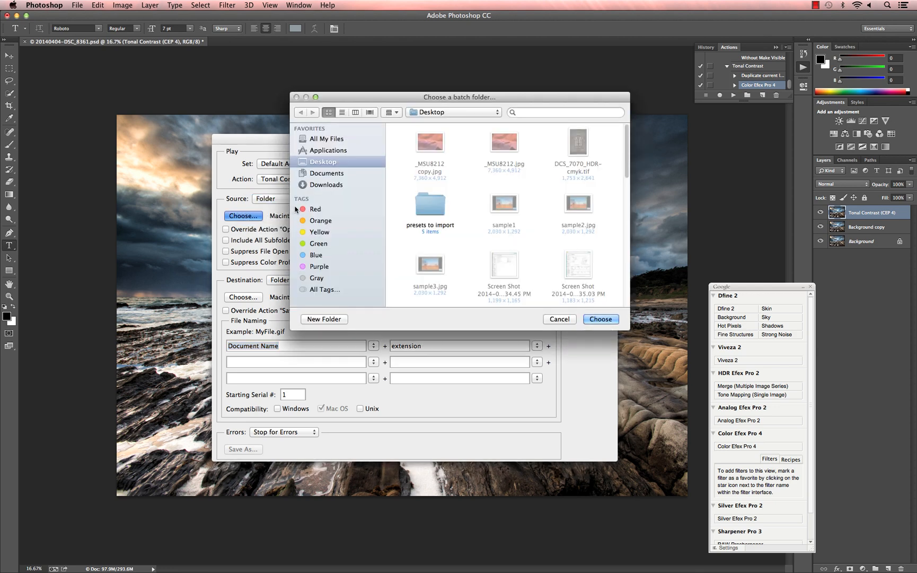
left_click(328, 172)
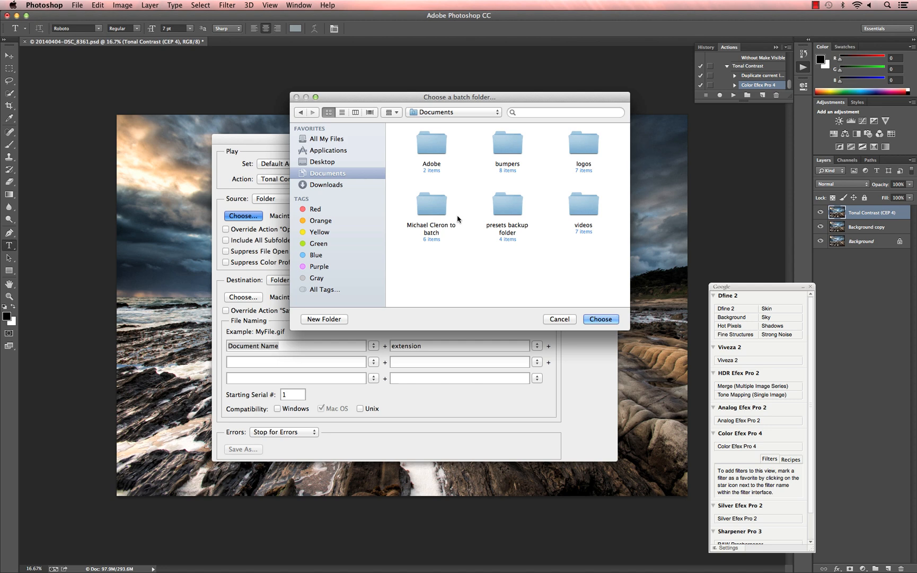
double_click(431, 208)
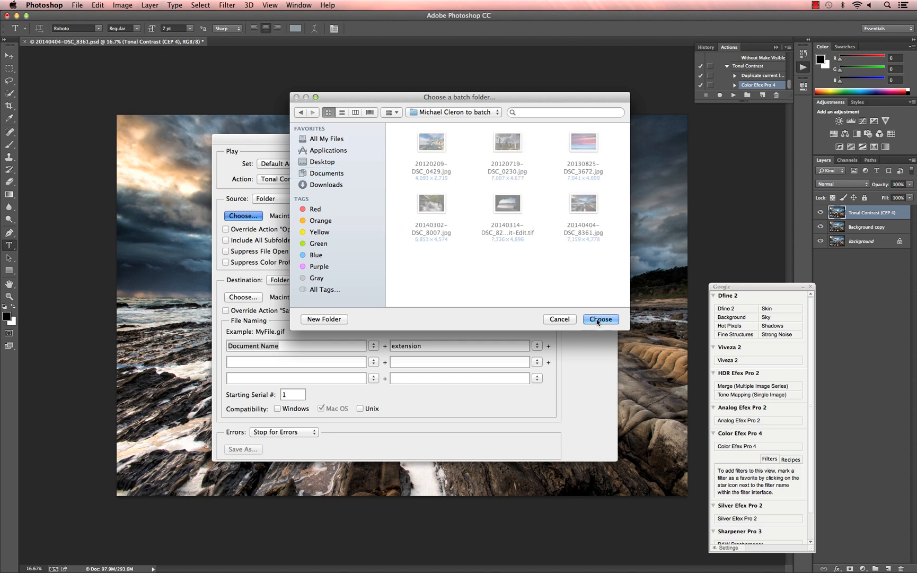
left_click(599, 319)
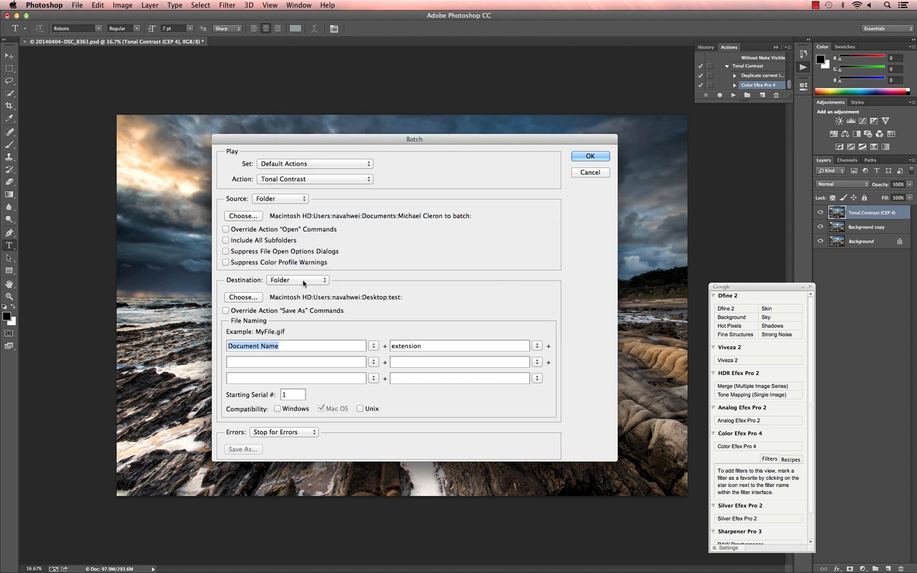
left_click(297, 279)
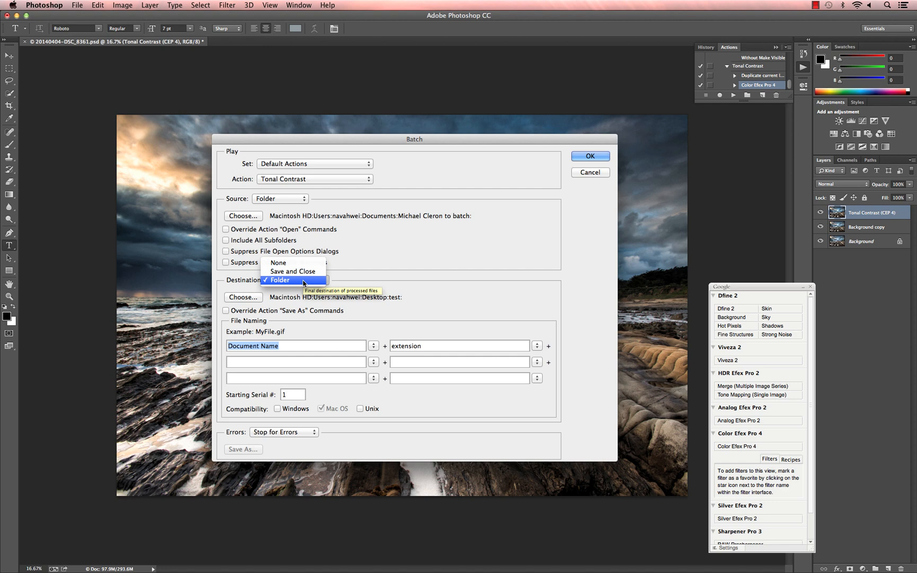
Step: Set the desktop 'tonal contrast processed images' folder as destination and start the batch
left_click(242, 296)
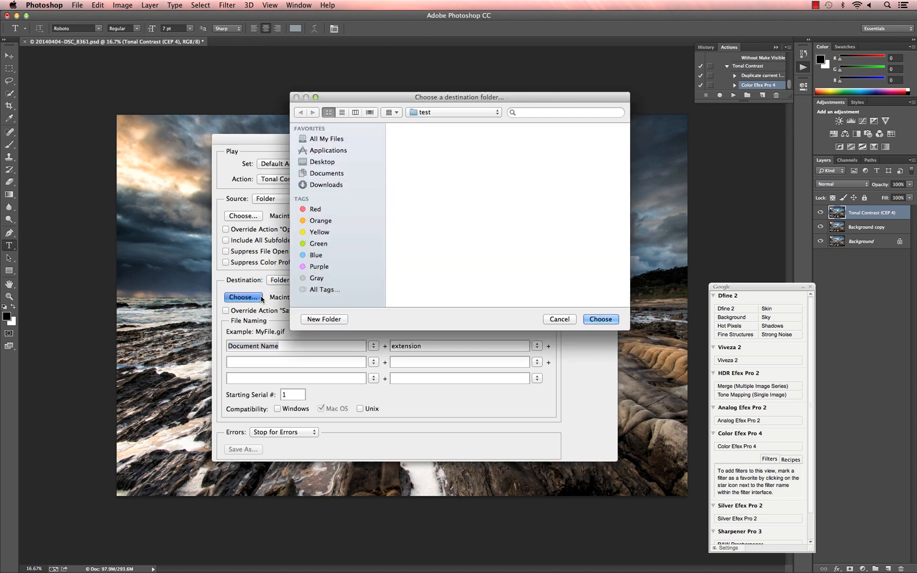
left_click(322, 161)
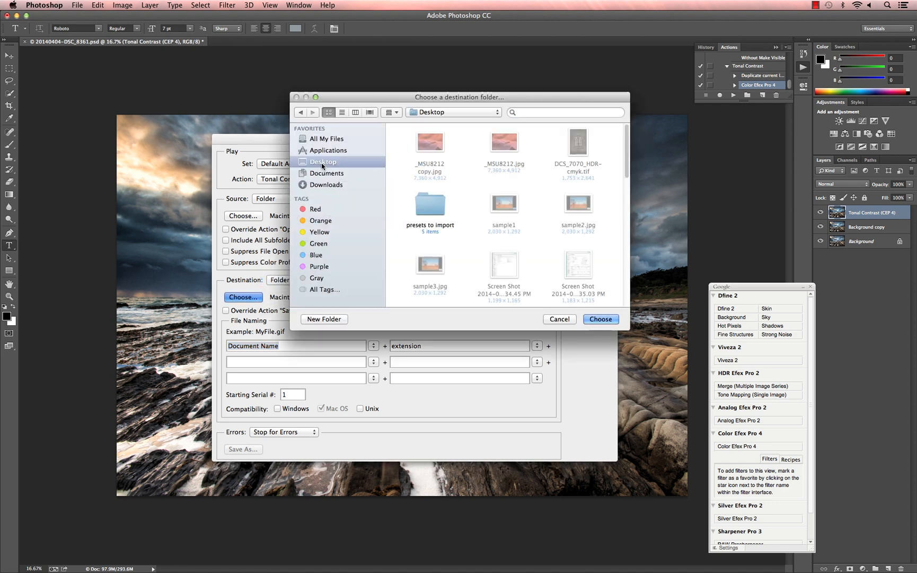
scroll("down", 3)
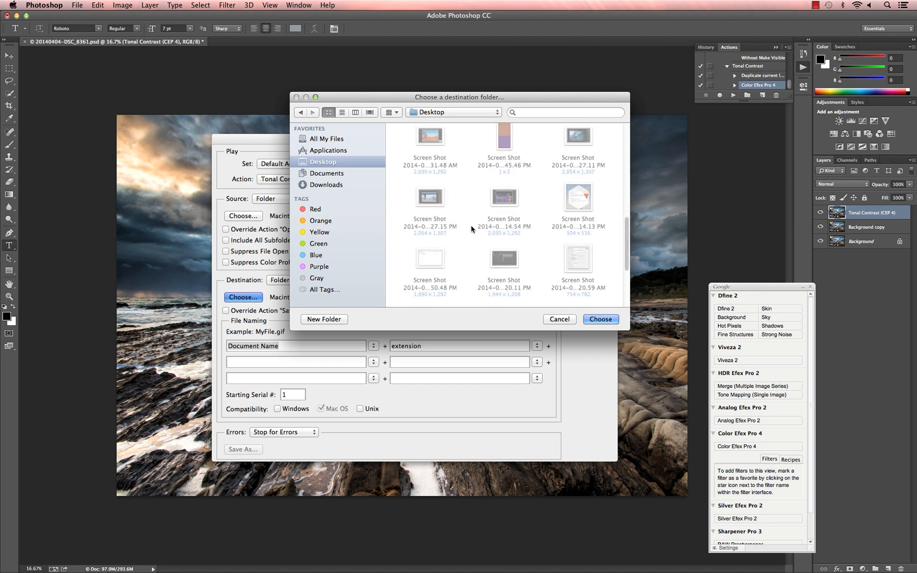
left_click(600, 318)
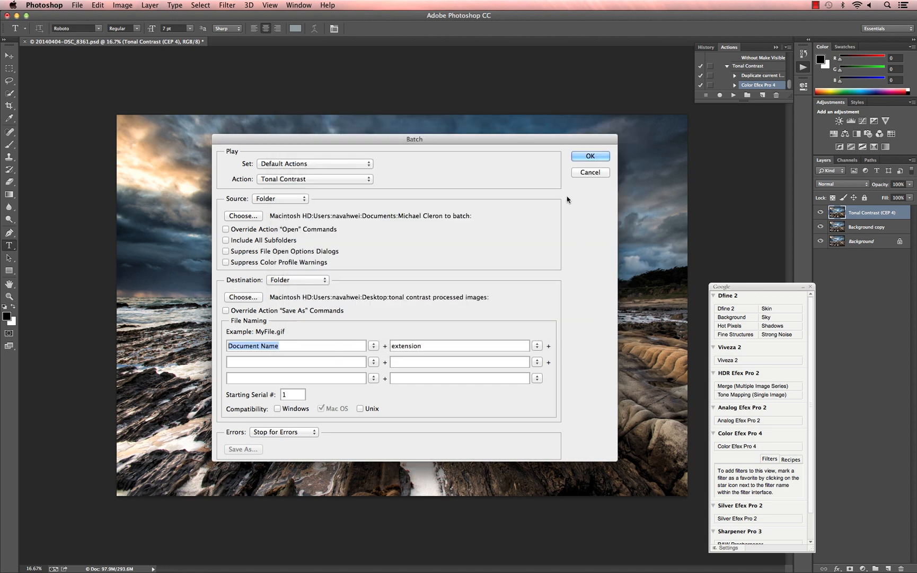
left_click(589, 155)
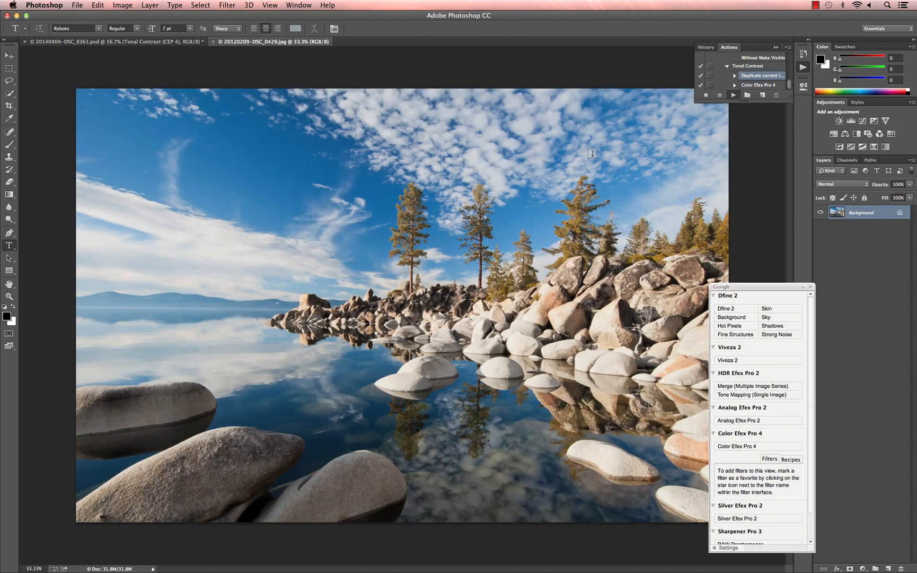